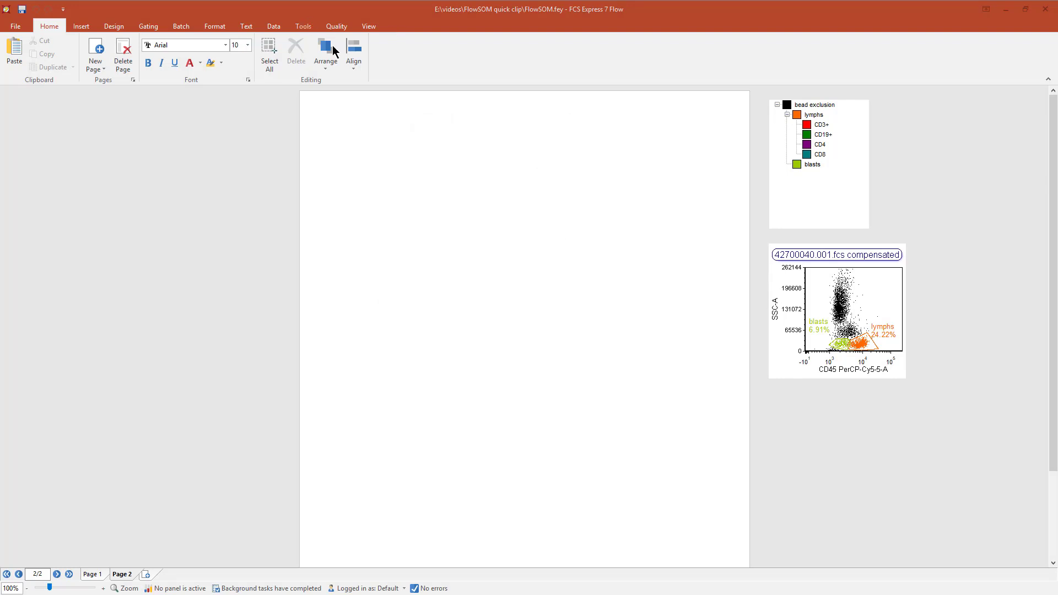
Step: Add a new Pipeline transformation in the Tools tab's Transformations panel
{"action": "left_click", "coordinate": [303, 26]}
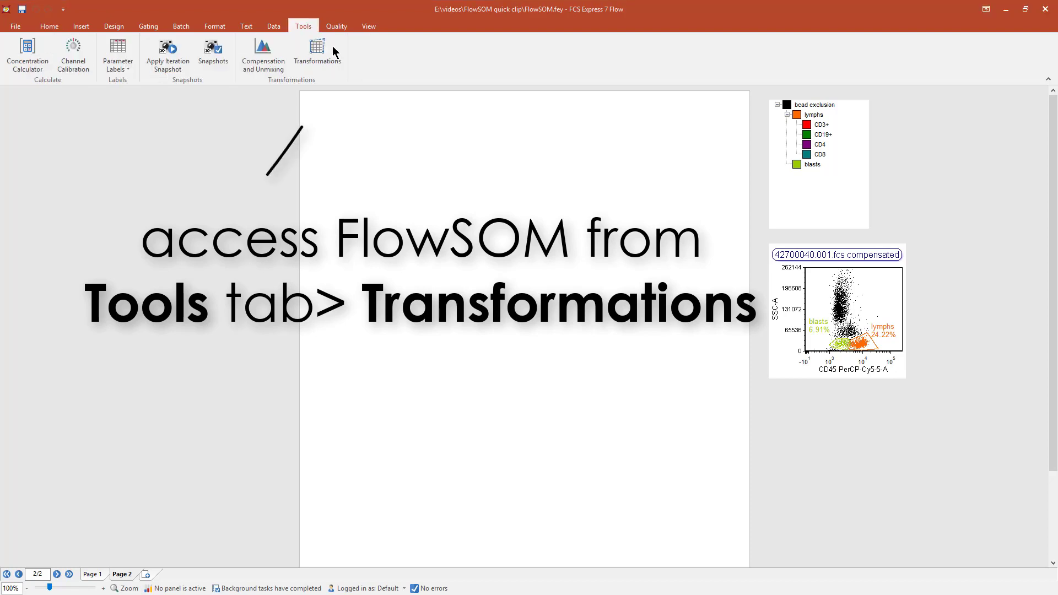
{"action": "left_click", "coordinate": [318, 54]}
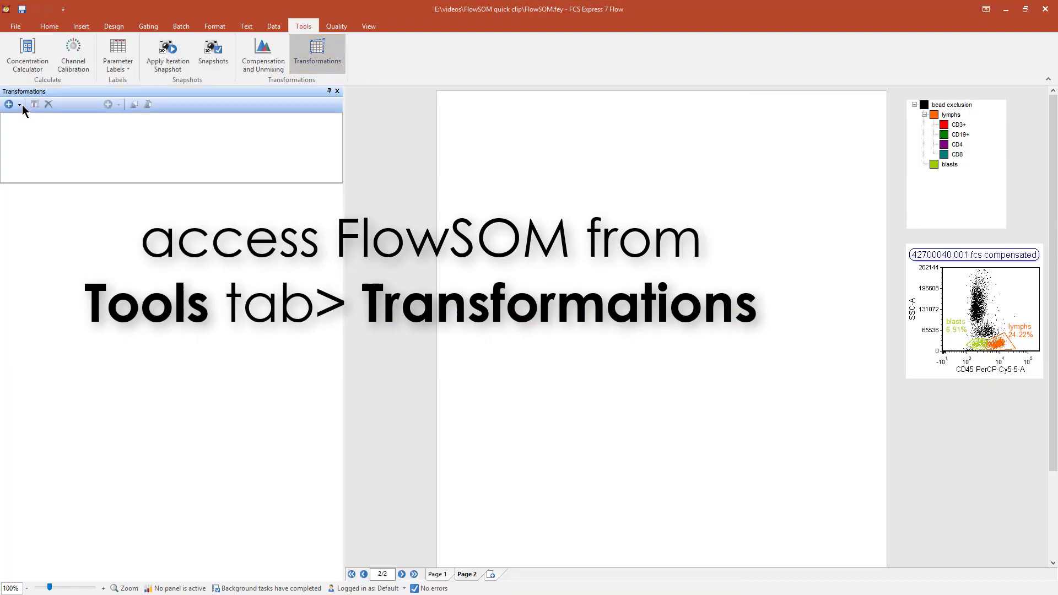
{"action": "left_click", "coordinate": [9, 104]}
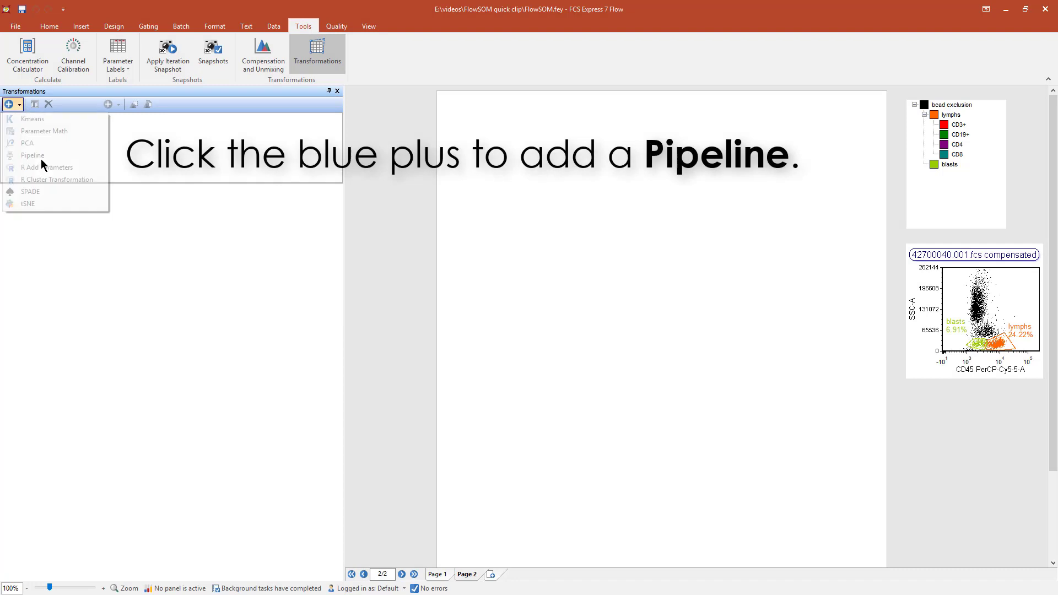
{"action": "left_click", "coordinate": [32, 155]}
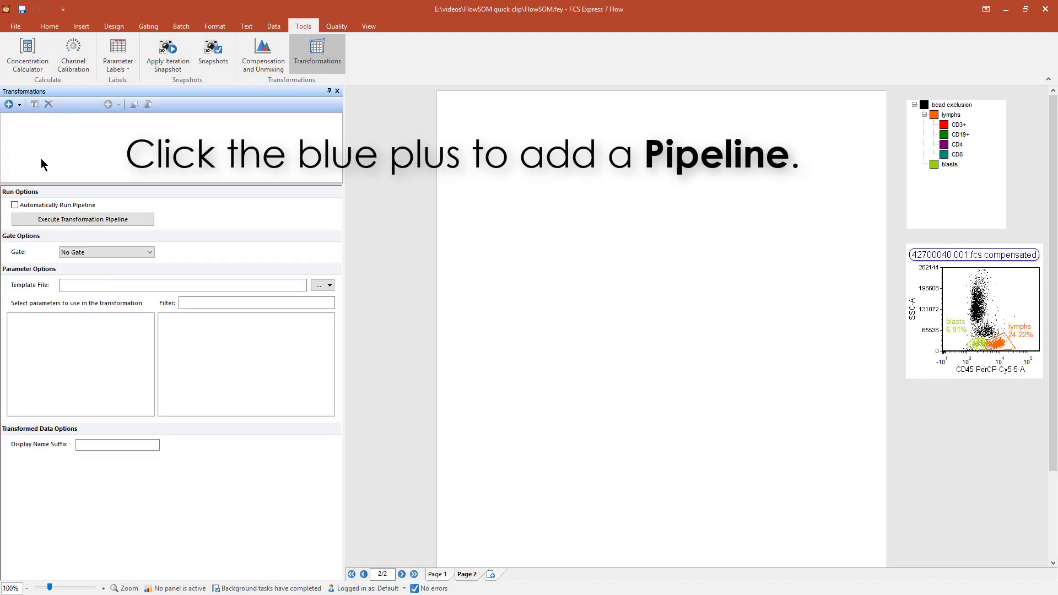
Step: Run the New Pipeline on the lymphs gate with all parameters selected
{"action": "left_click", "coordinate": [9, 104]}
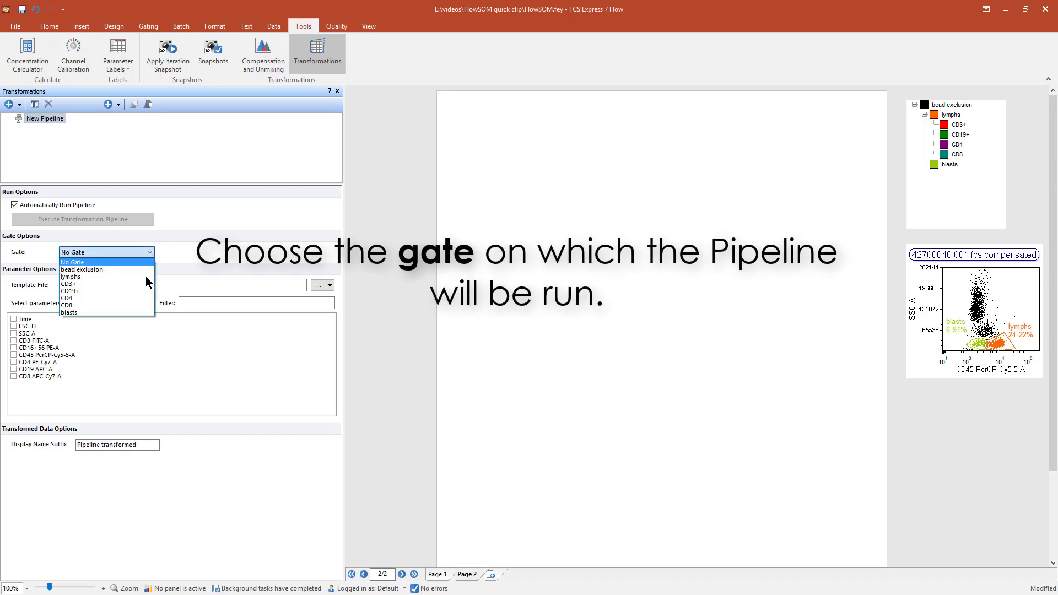
{"action": "left_click", "coordinate": [70, 277]}
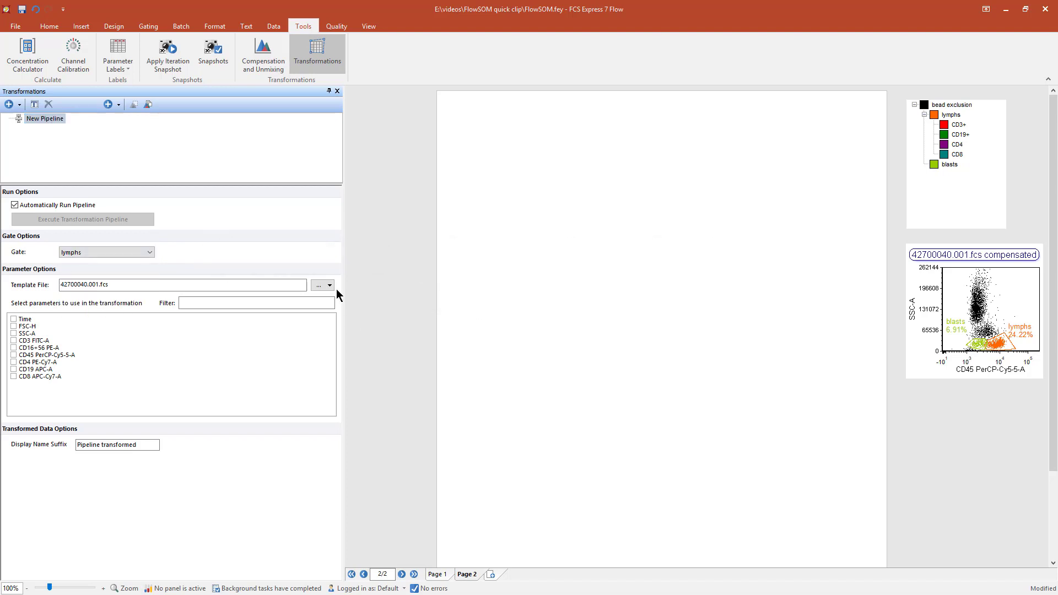
{"action": "left_click", "coordinate": [330, 285]}
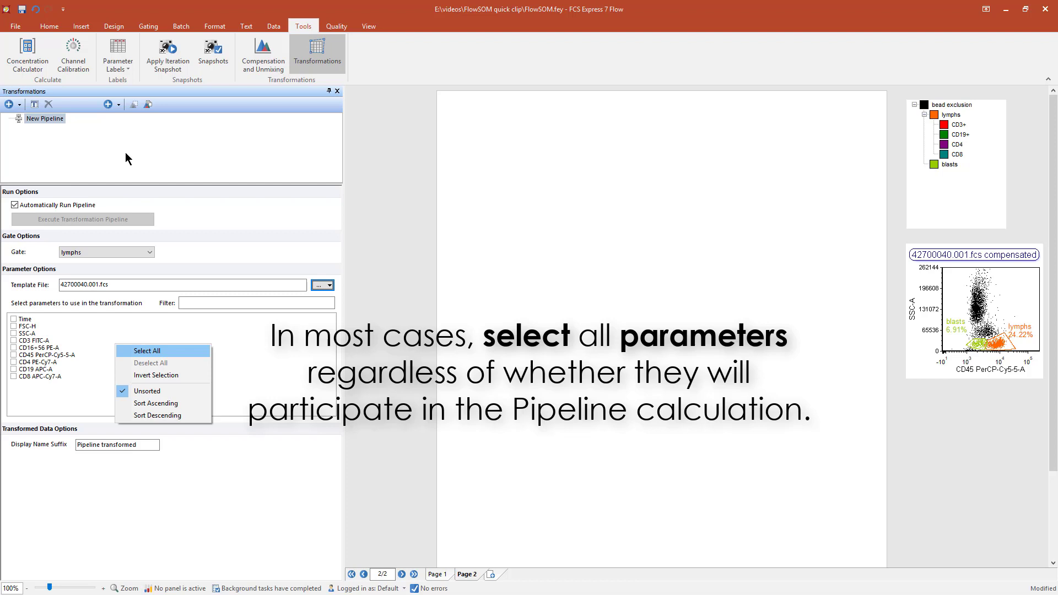
{"action": "left_click", "coordinate": [147, 351]}
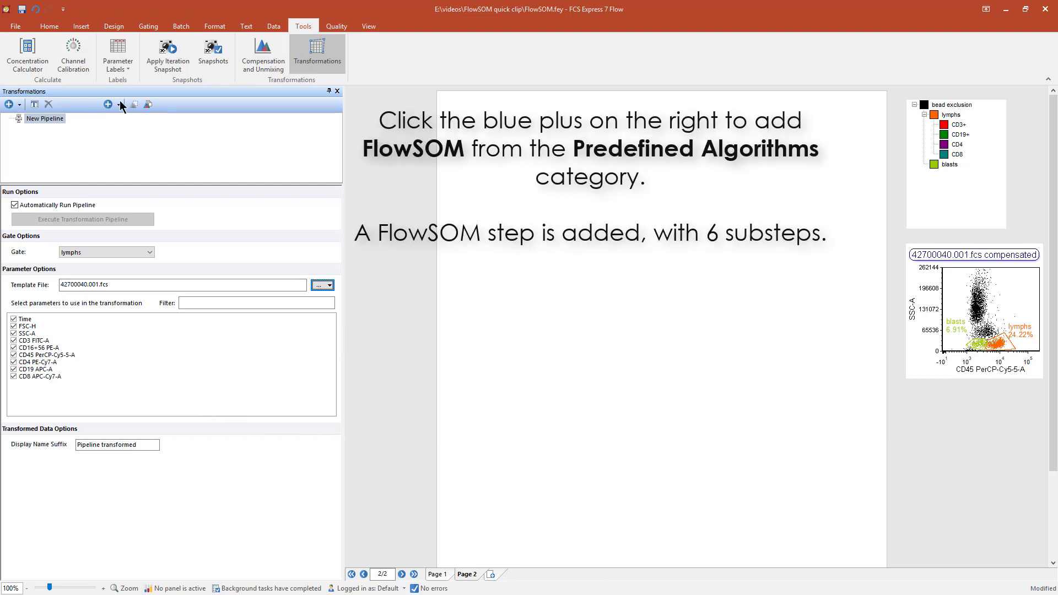
Step: Add the predefined FlowSOM algorithm and review its New Scaling and self-organizing map substeps
{"action": "left_click", "coordinate": [108, 104]}
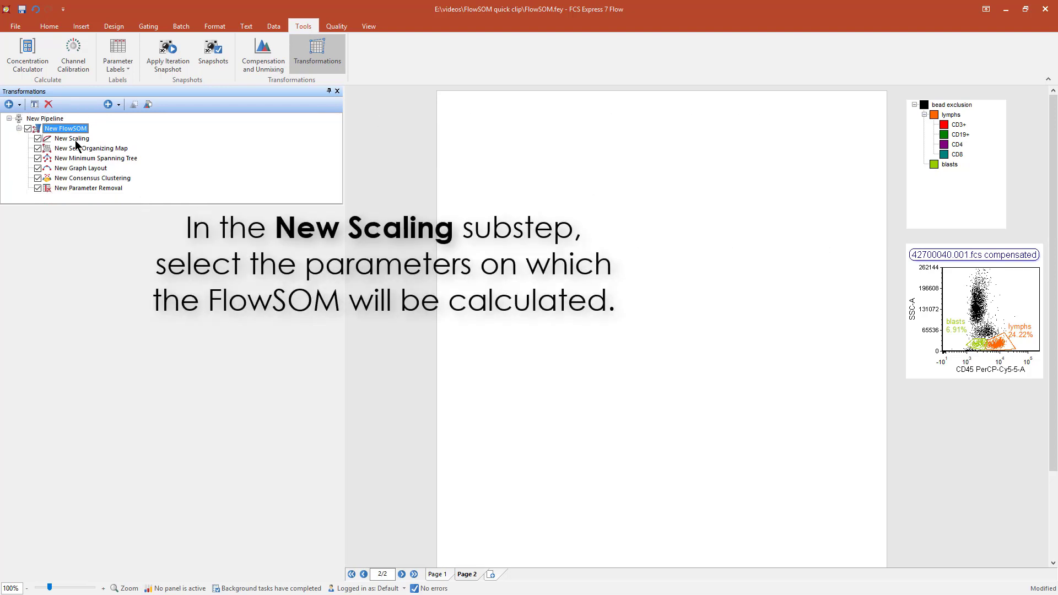
{"action": "left_click", "coordinate": [71, 138]}
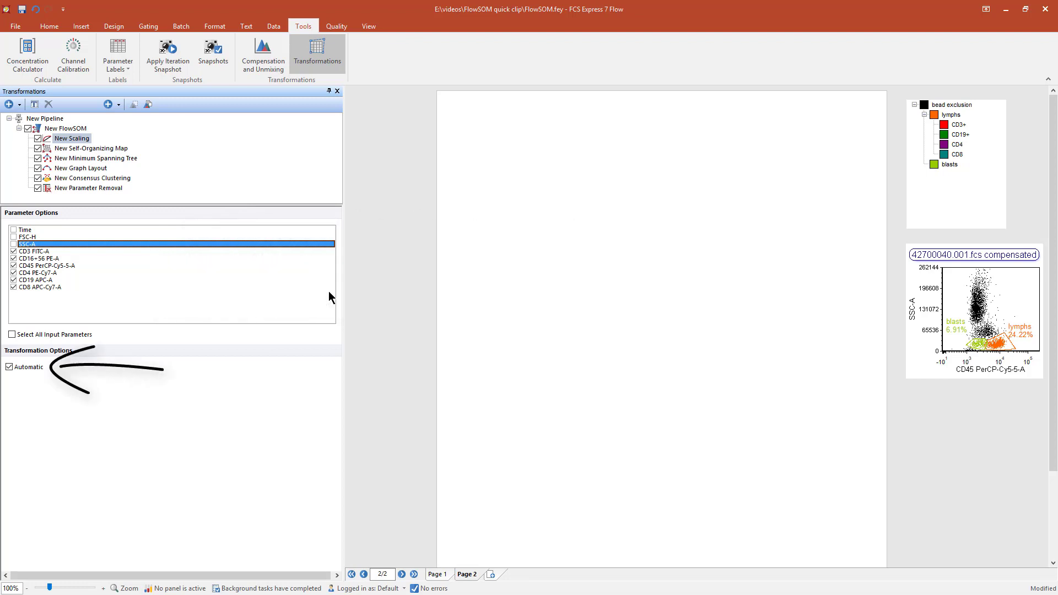
{"action": "left_click", "coordinate": [90, 147]}
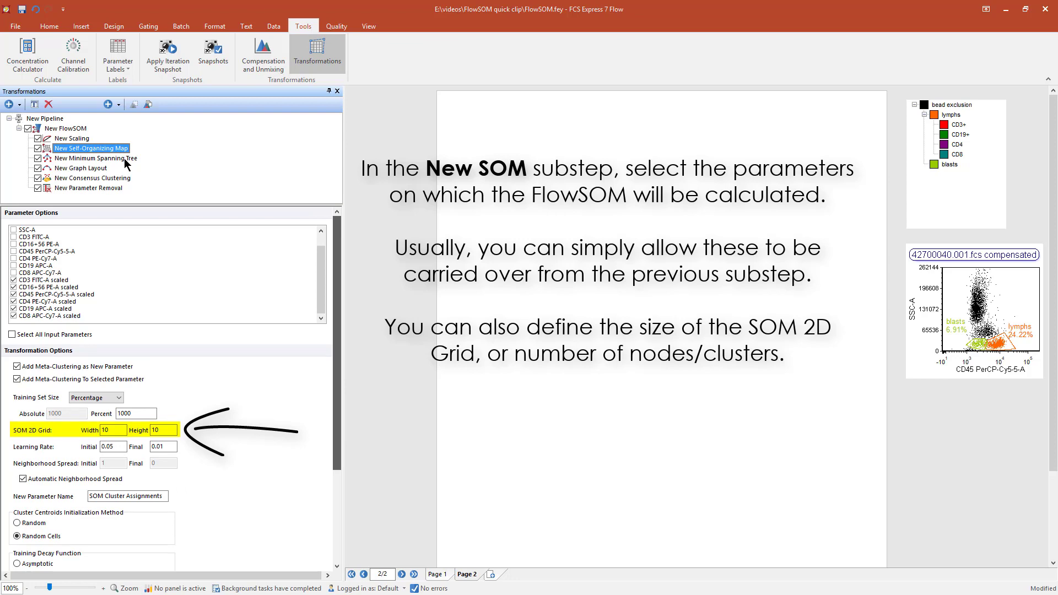
Step: Review Minimum Spanning Tree, Radio graph layout, 8-metacluster consensus clustering and Parameter Removal
{"action": "left_click", "coordinate": [95, 158]}
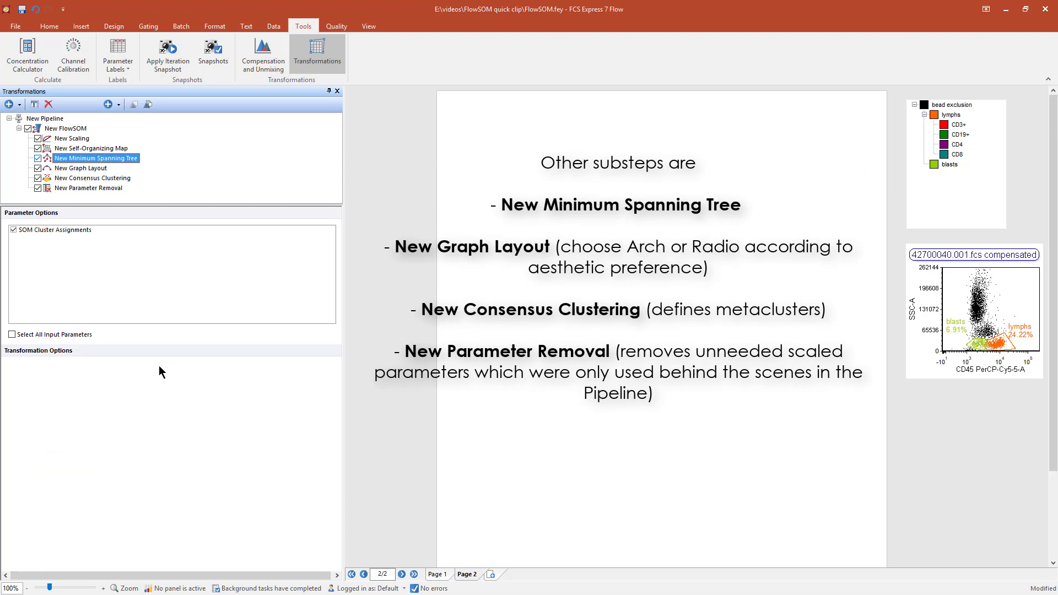
{"action": "left_click", "coordinate": [80, 168]}
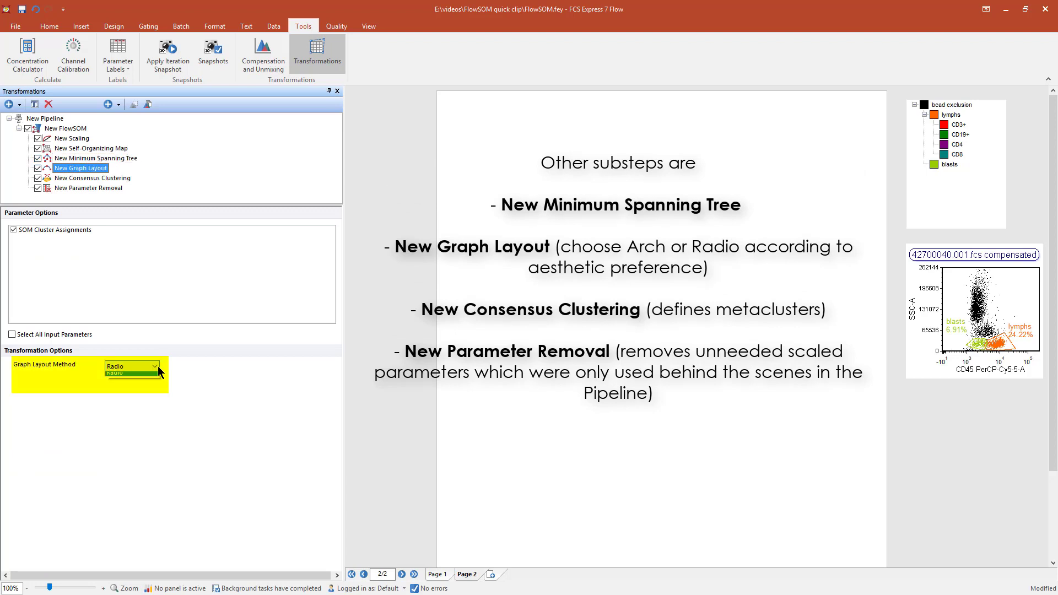
{"action": "left_click", "coordinate": [154, 366]}
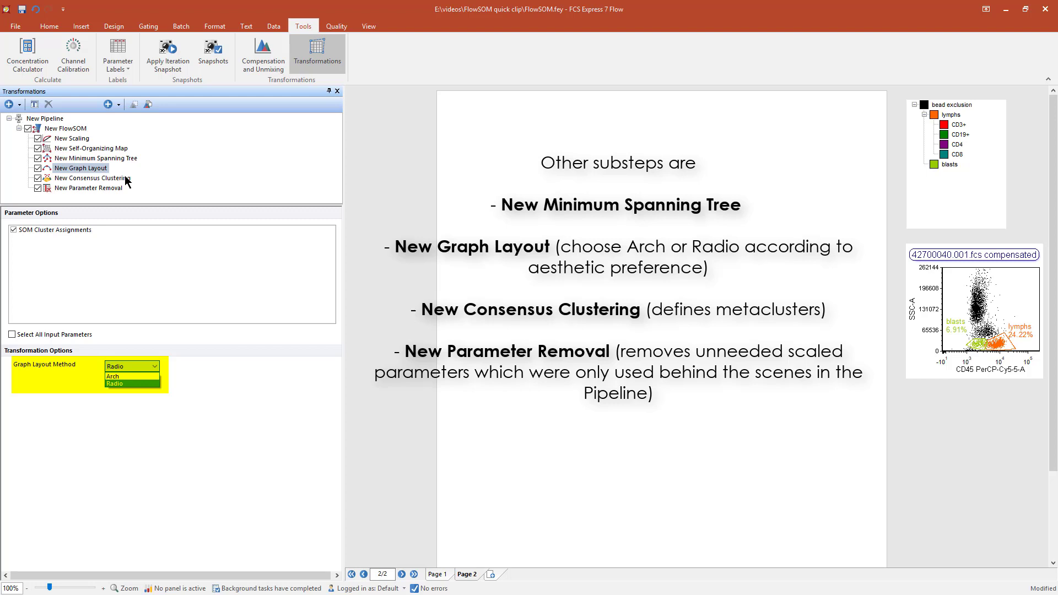
{"action": "left_click", "coordinate": [90, 177]}
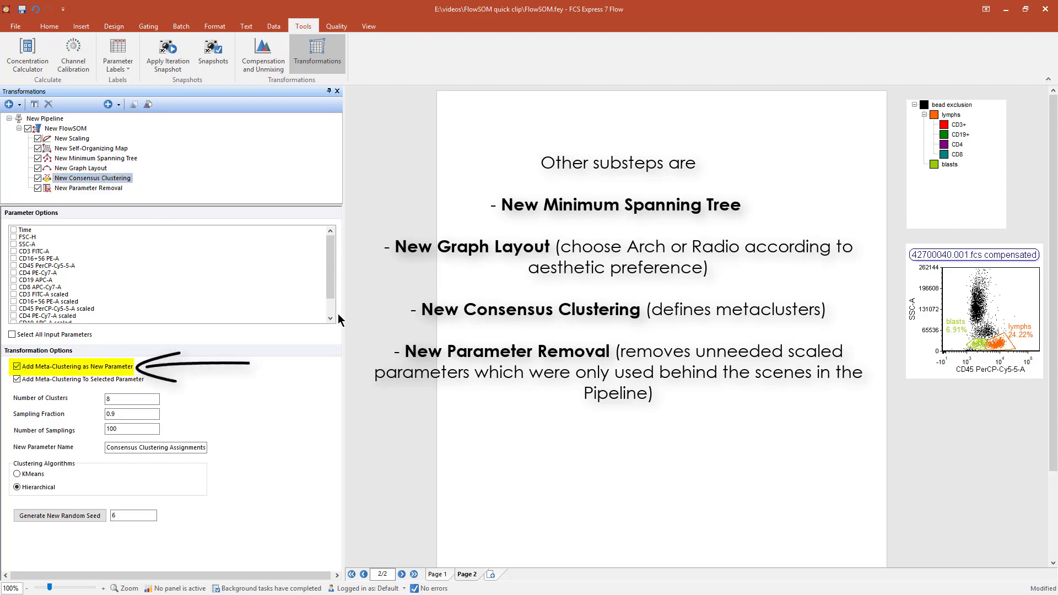
{"action": "scroll", "scroll_direction": "down", "scroll_amount": 3}
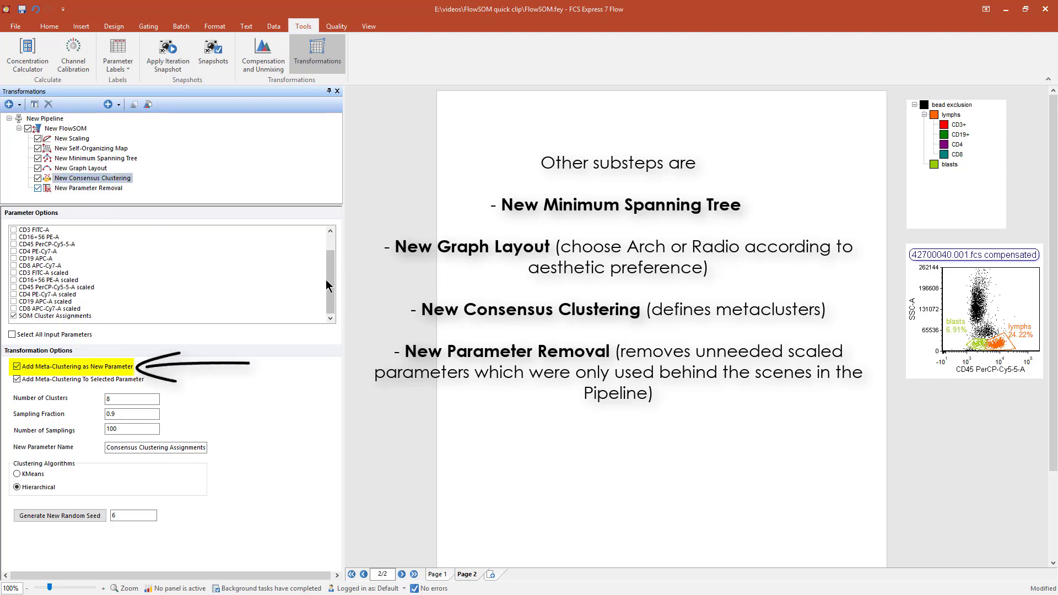
{"action": "left_click", "coordinate": [88, 187]}
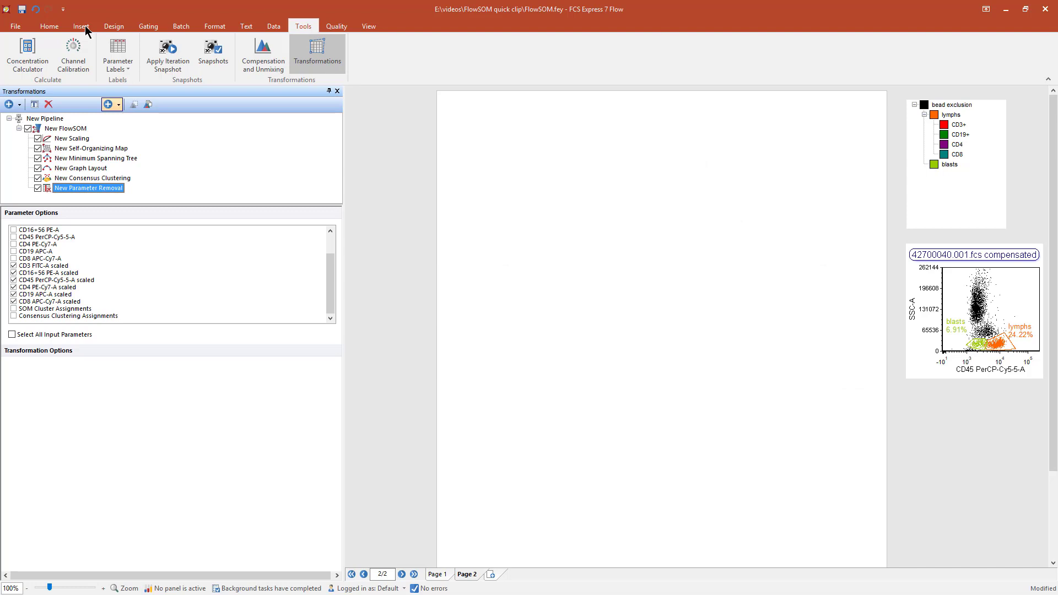
Step: Insert a plate heat map and apply the New Pipeline to it
{"action": "left_click", "coordinate": [81, 26]}
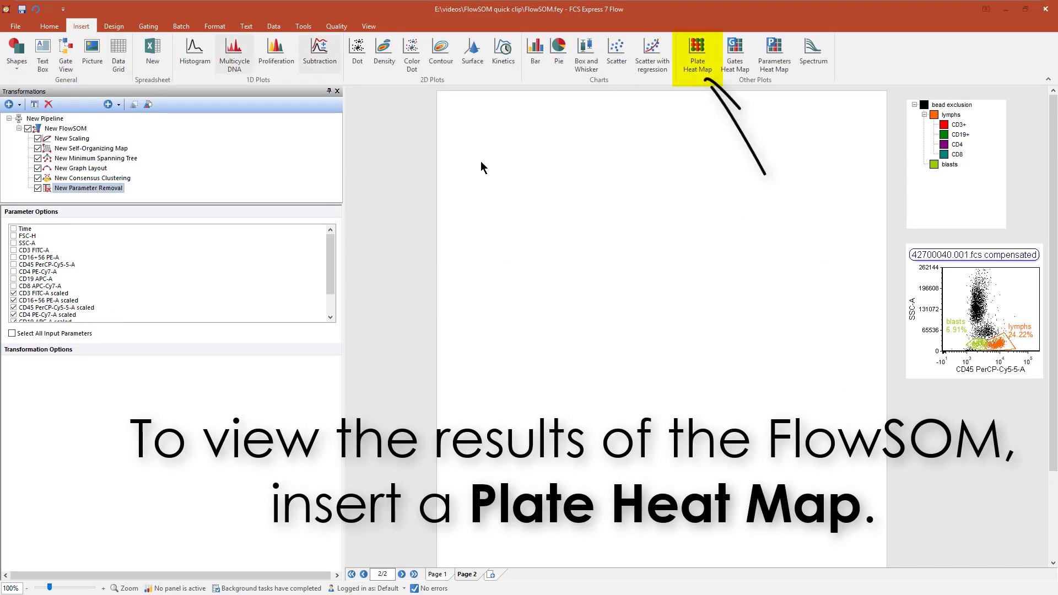
{"action": "mouse_move", "coordinate": [714, 305]}
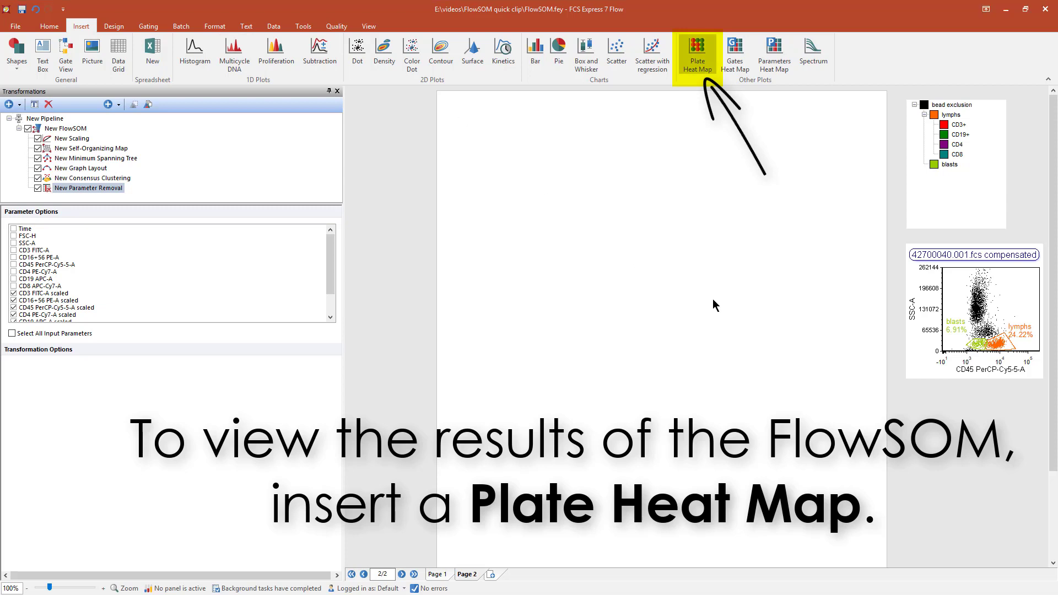
{"action": "left_click", "coordinate": [697, 56]}
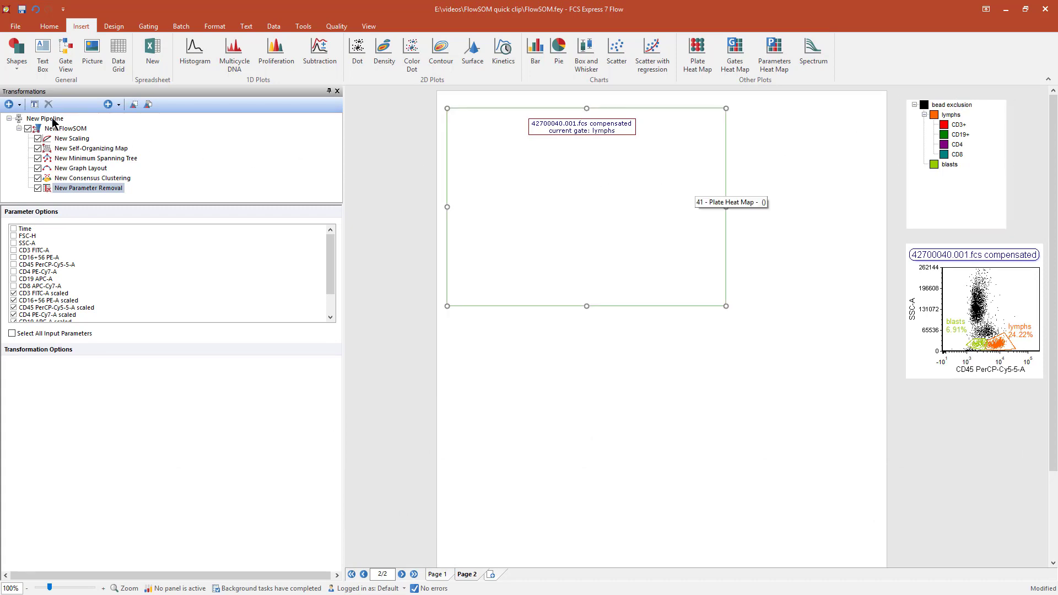
{"action": "left_click", "coordinate": [45, 118]}
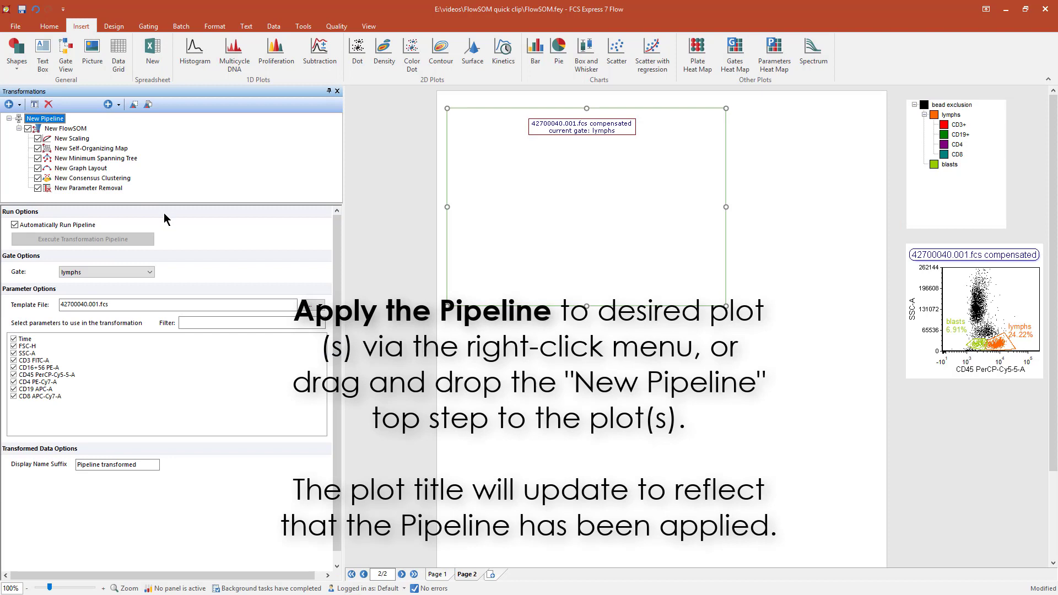
{"action": "right_click", "coordinate": [44, 118]}
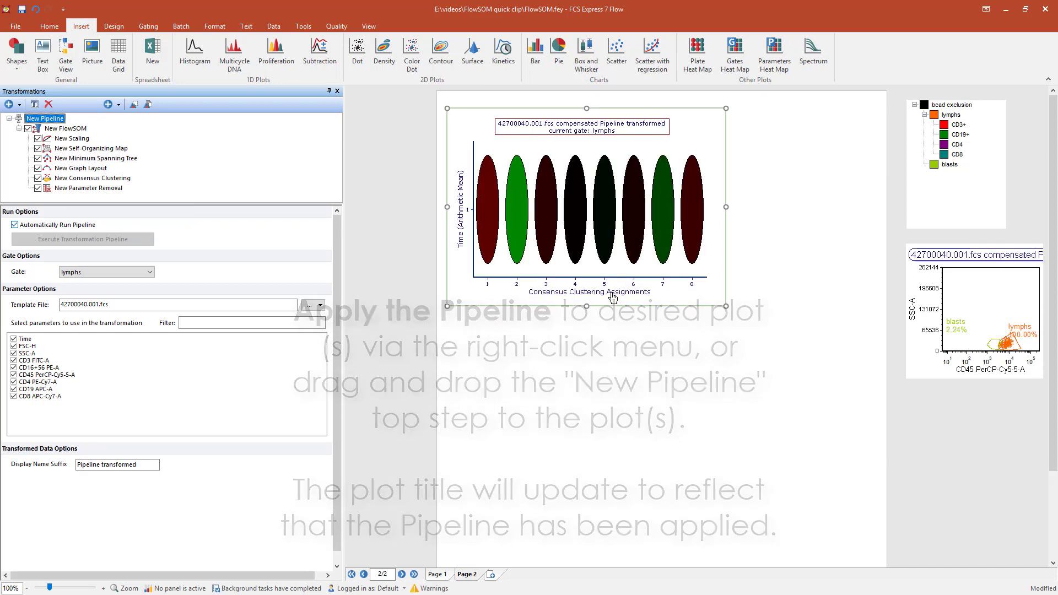
Step: Plot SOM Cluster Assignments on the X-axis against CD4 PE-Cy7-A on the Y-axis
{"action": "left_click", "coordinate": [722, 292]}
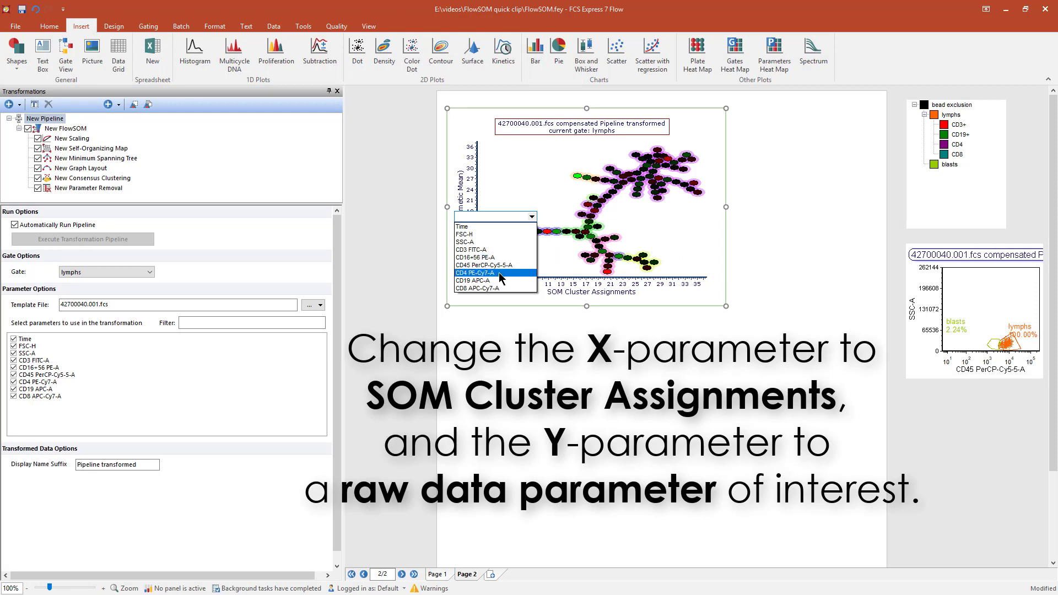
{"action": "left_click", "coordinate": [476, 272]}
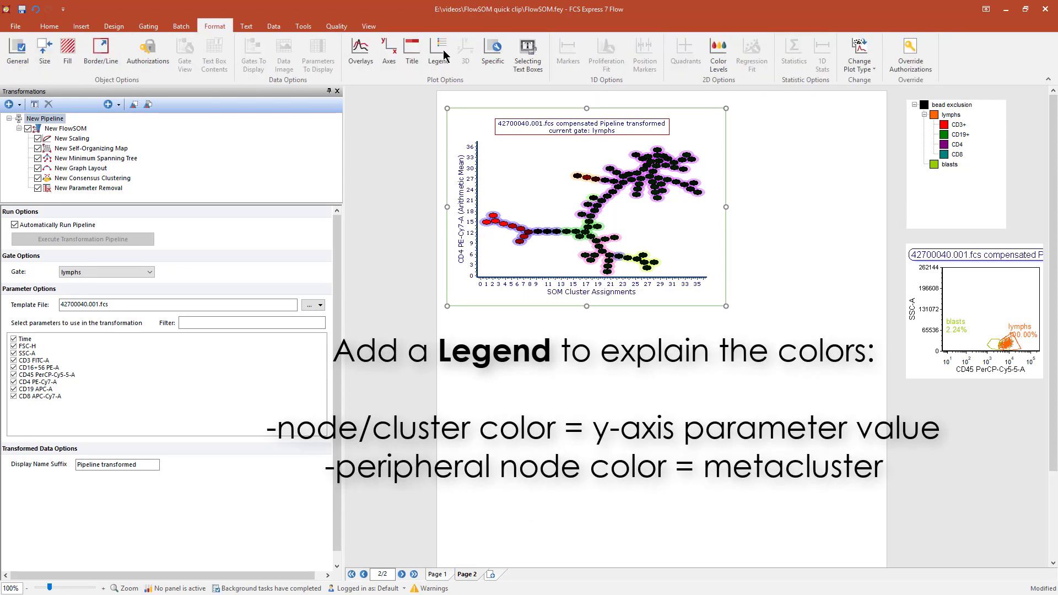
Step: Make the plot legend visible, showing the CD4 colour scale and metaclusters 1–8
{"action": "left_click", "coordinate": [438, 53]}
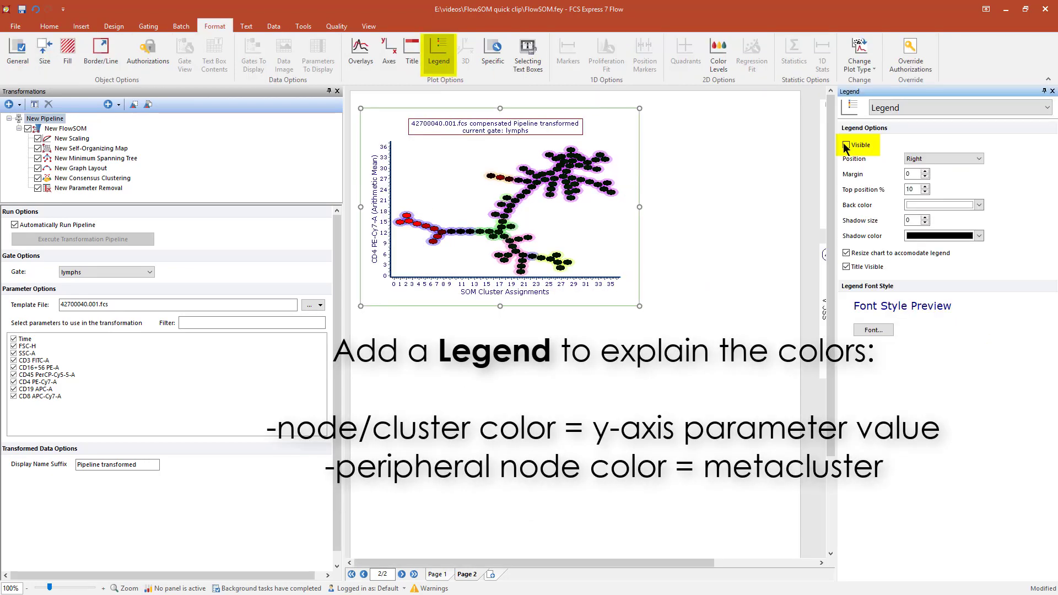
{"action": "left_click", "coordinate": [846, 145]}
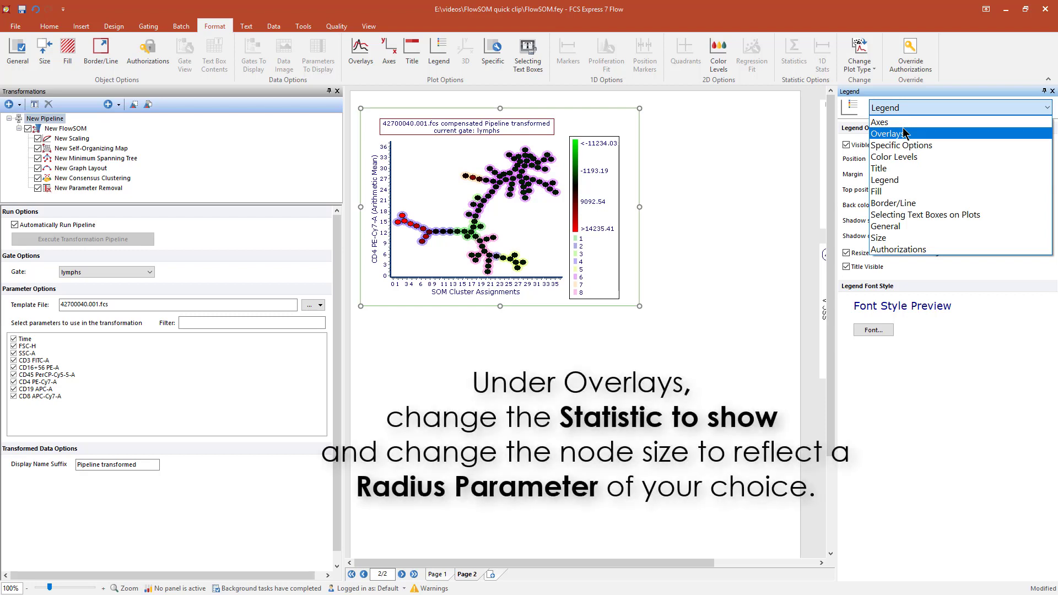
Step: Set overlays to Median statistic, SSC-A radius parameter and # of Events radius statistic
{"action": "left_click", "coordinate": [886, 132]}
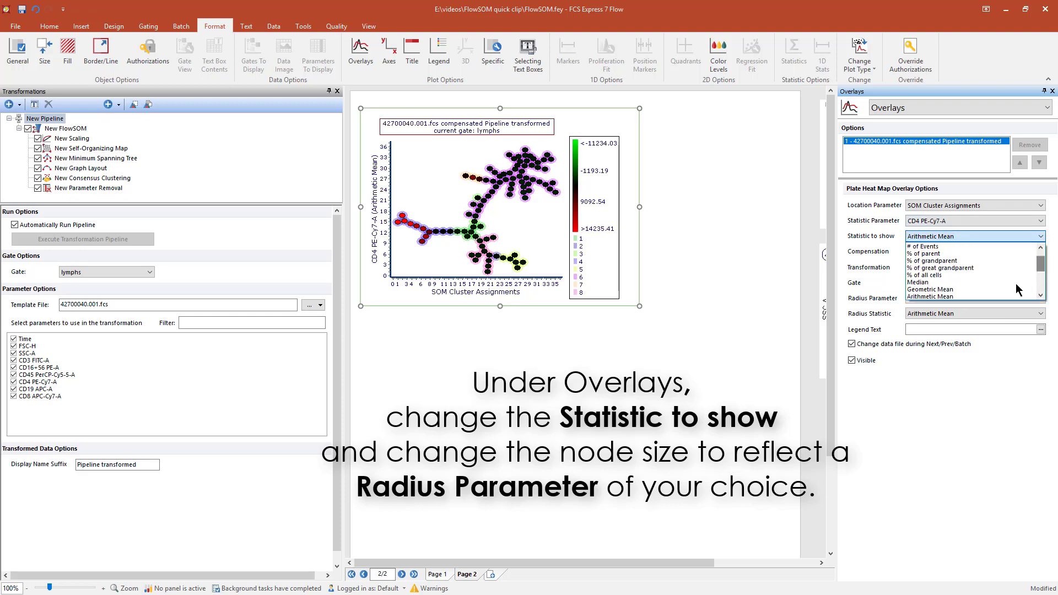
{"action": "left_click", "coordinate": [917, 282]}
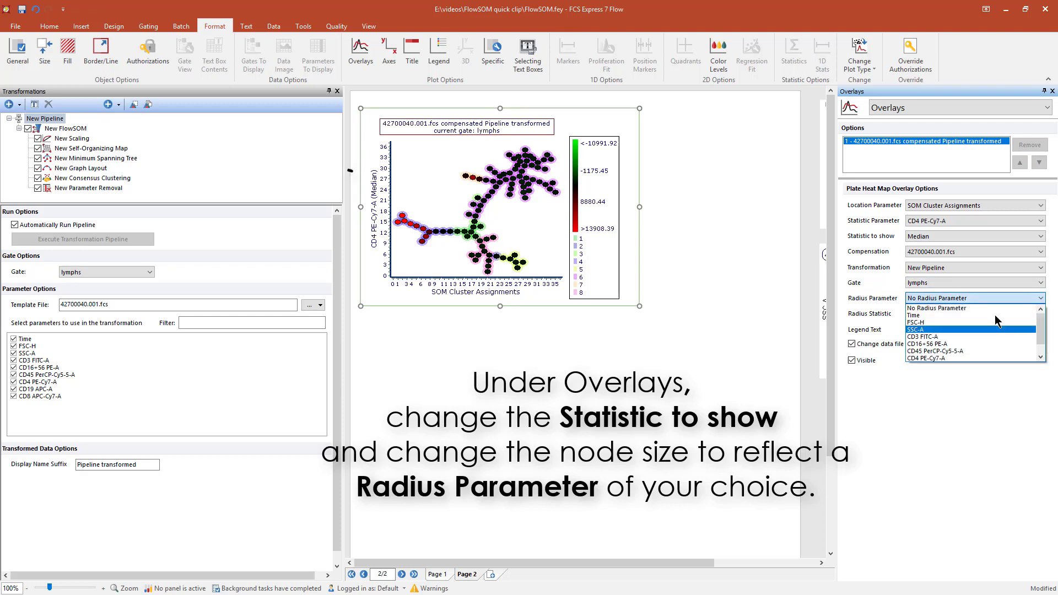
{"action": "left_click", "coordinate": [919, 328]}
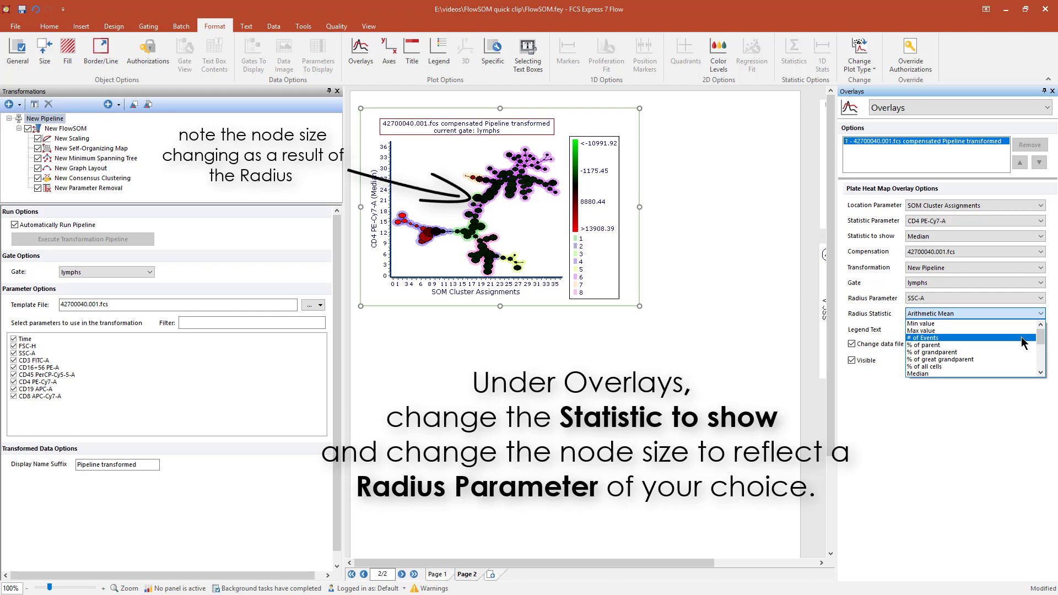
{"action": "left_click", "coordinate": [917, 337]}
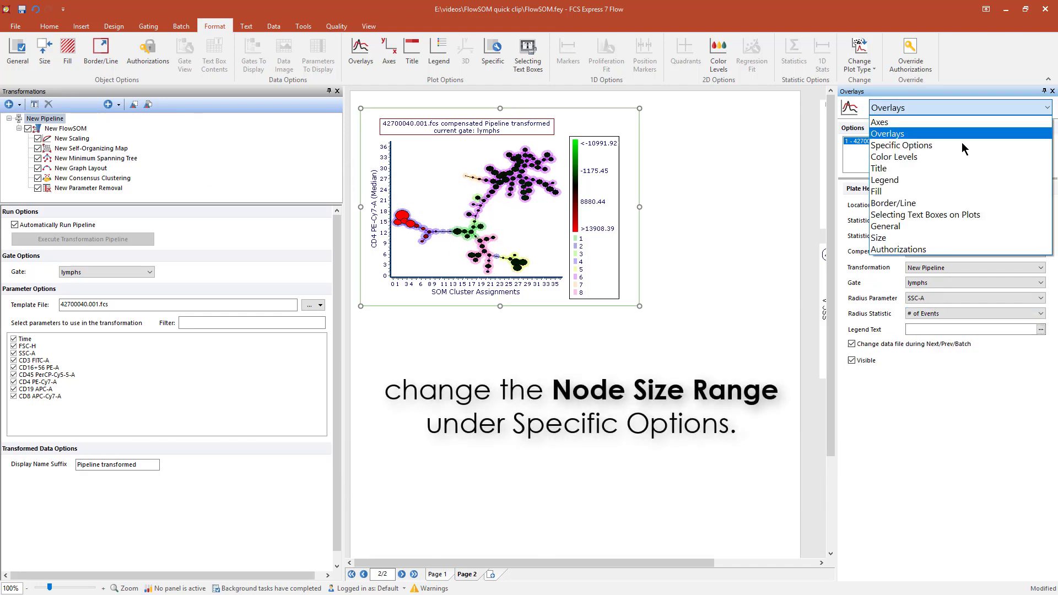
Step: Adjust the Node Size Range slider in the plate heat map's Specific Options
{"action": "left_click", "coordinate": [901, 144]}
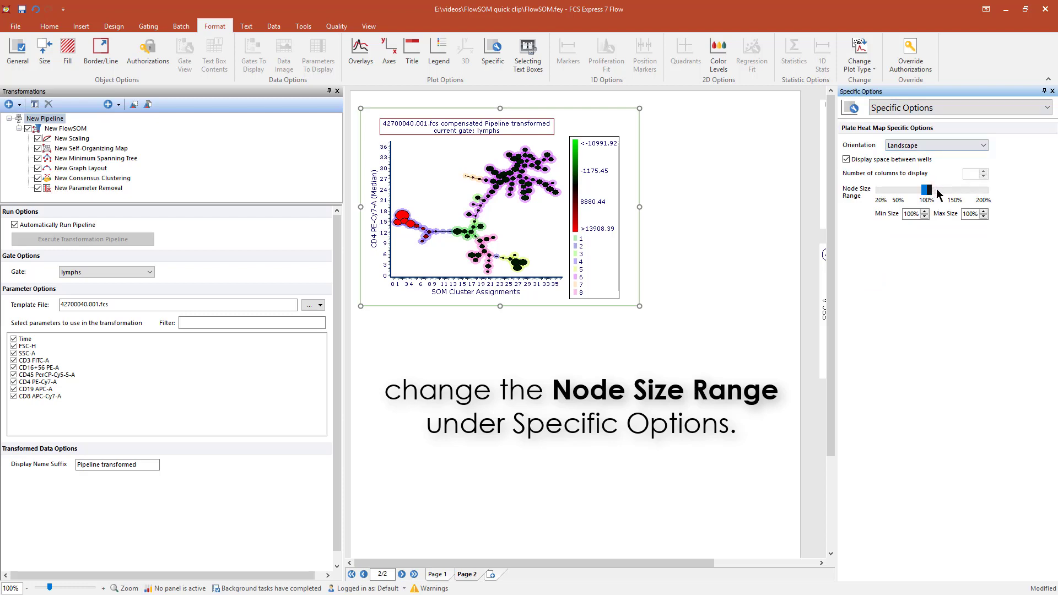
{"action": "left_click_drag", "start_coordinate": [926, 189], "coordinate": [932, 190]}
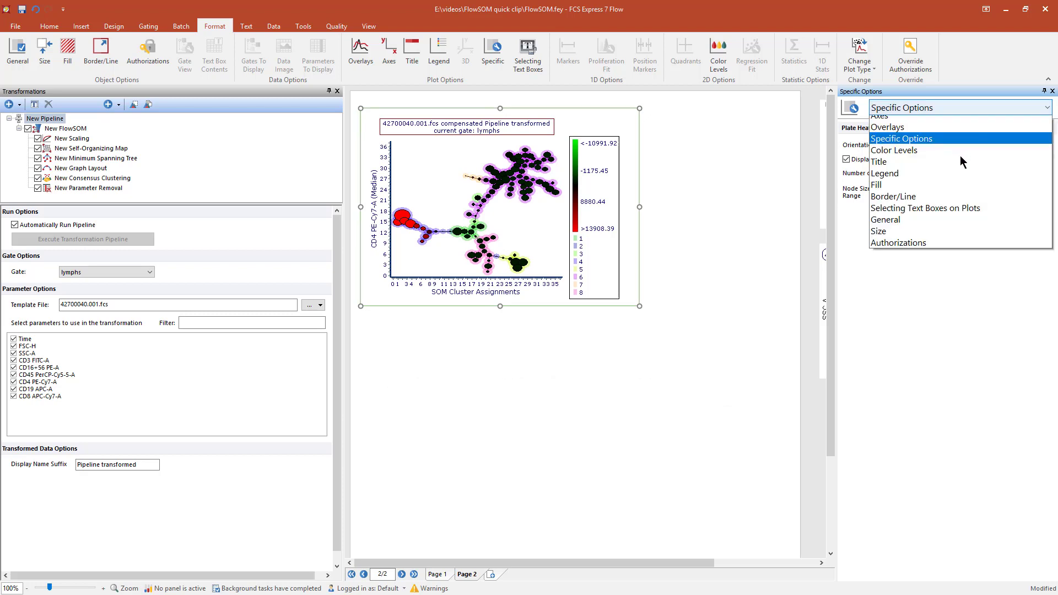
Step: Set Color Levels to 2 standard deviations with the Red-White-Blue scheme
{"action": "left_click", "coordinate": [893, 150]}
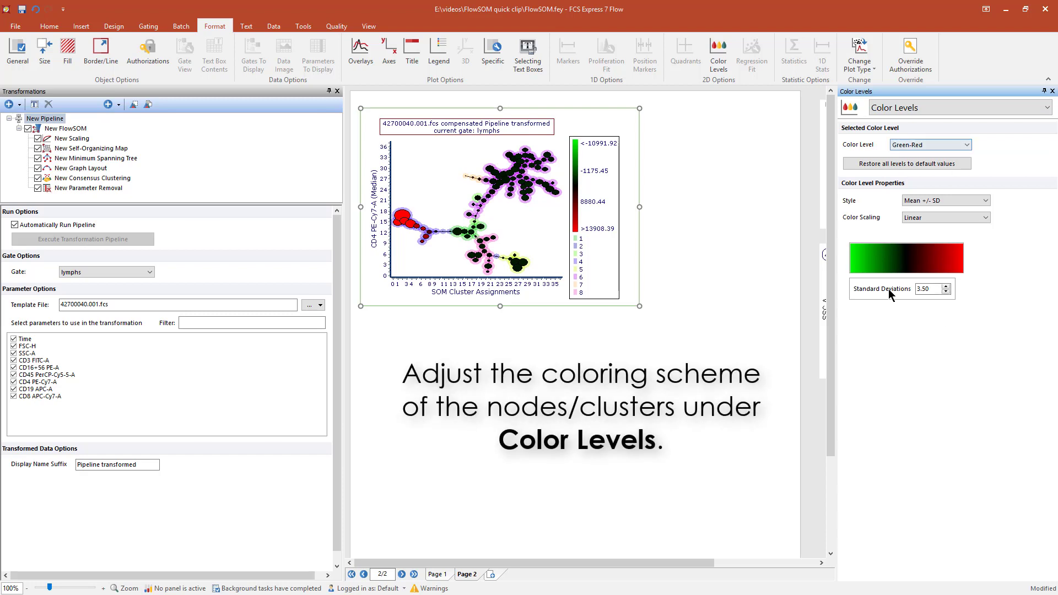
{"action": "type", "text": "2"}
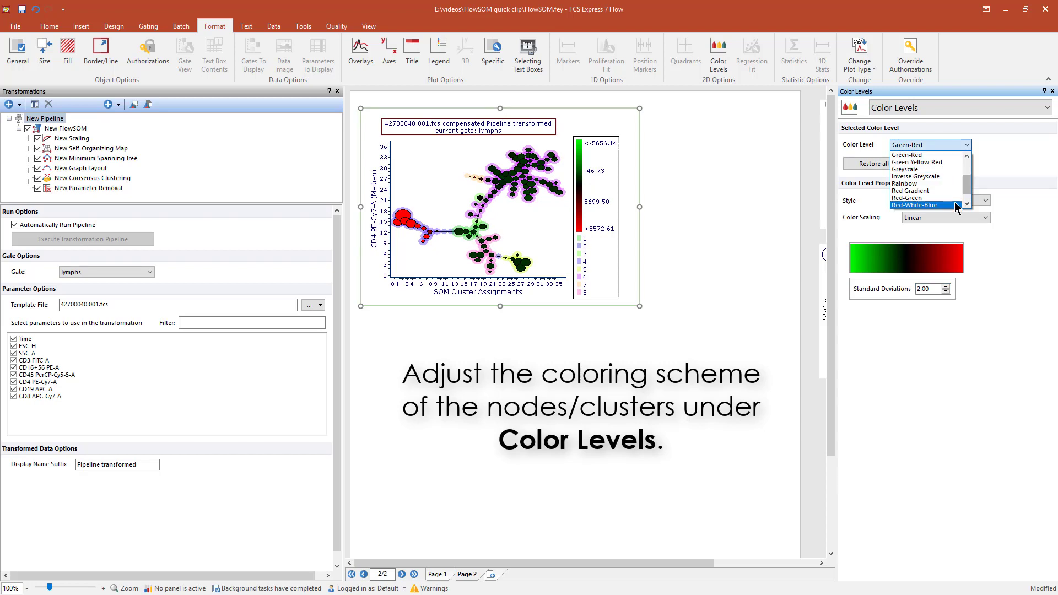
{"action": "left_click", "coordinate": [914, 205]}
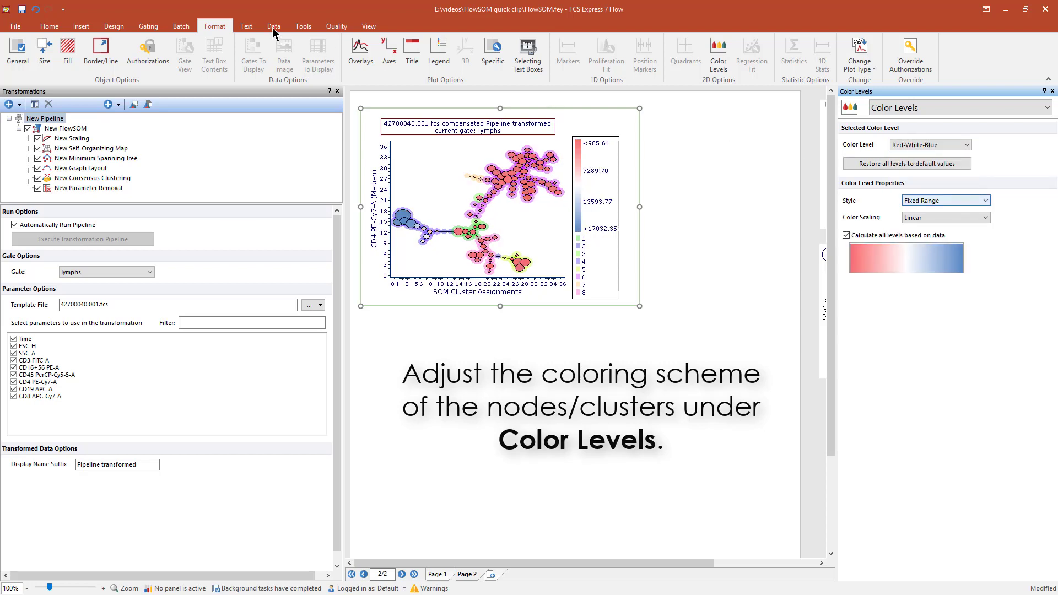
{"action": "left_click", "coordinate": [274, 26]}
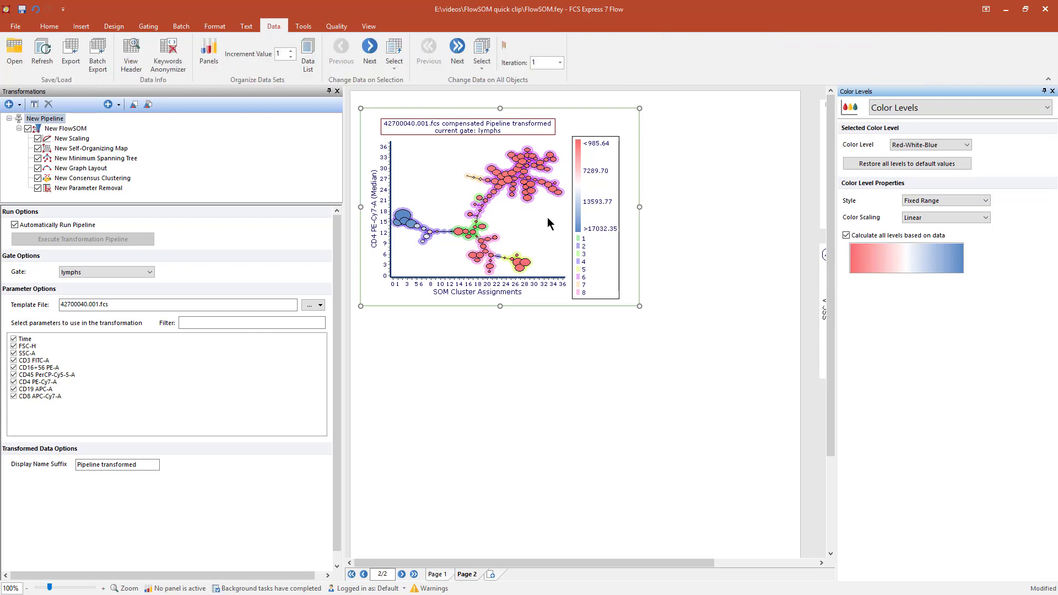
Step: Add overlay 2 showing median CD8 APC-Cy7-A on the nodes, then open Consensus Clustering settings
{"action": "left_click", "coordinate": [307, 50]}
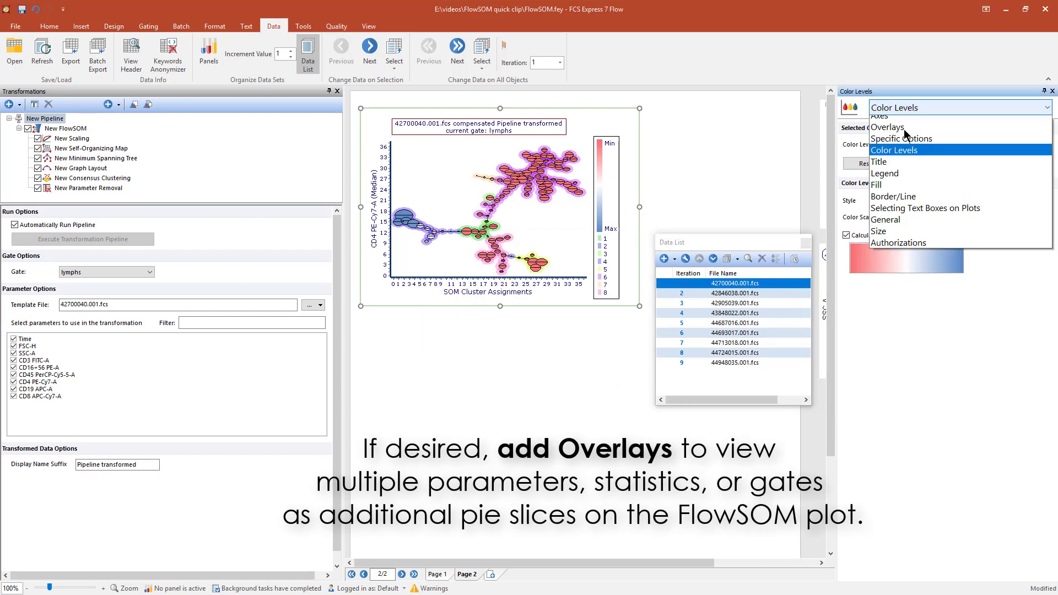
{"action": "left_click", "coordinate": [887, 127]}
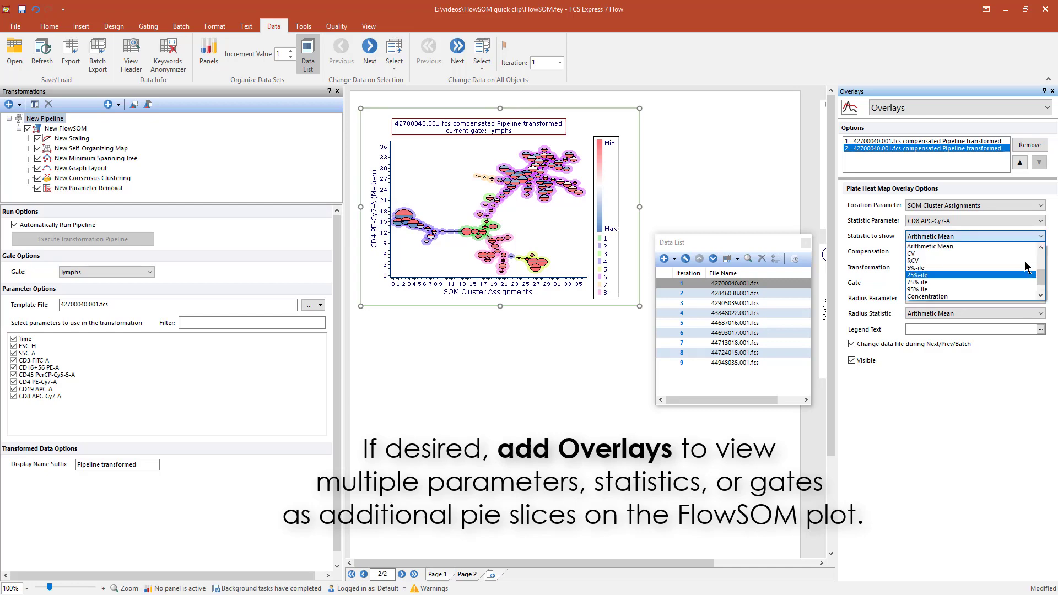
{"action": "left_click", "coordinate": [919, 277]}
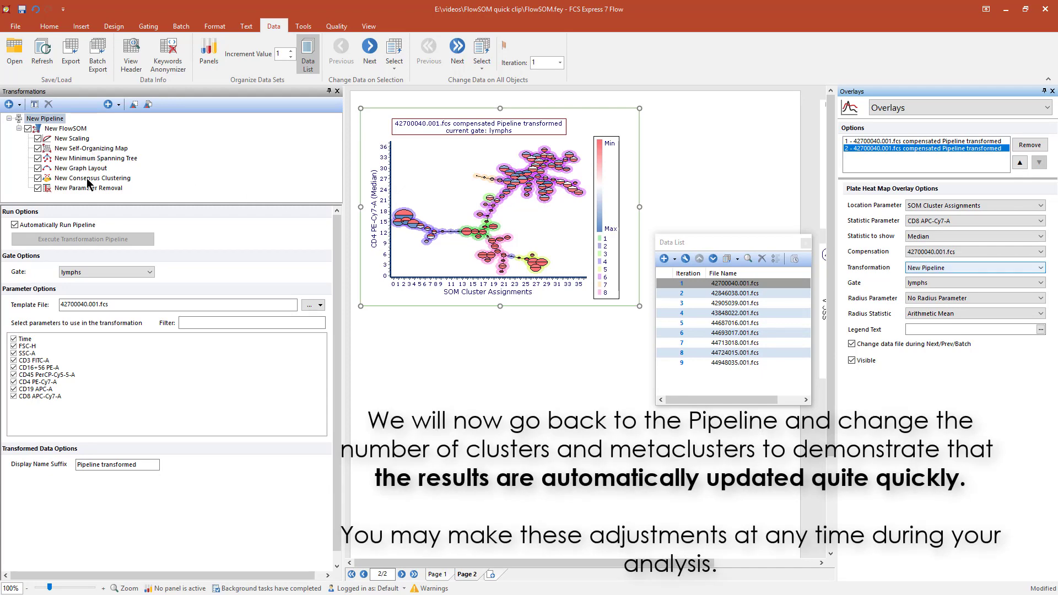
{"action": "left_click", "coordinate": [93, 178]}
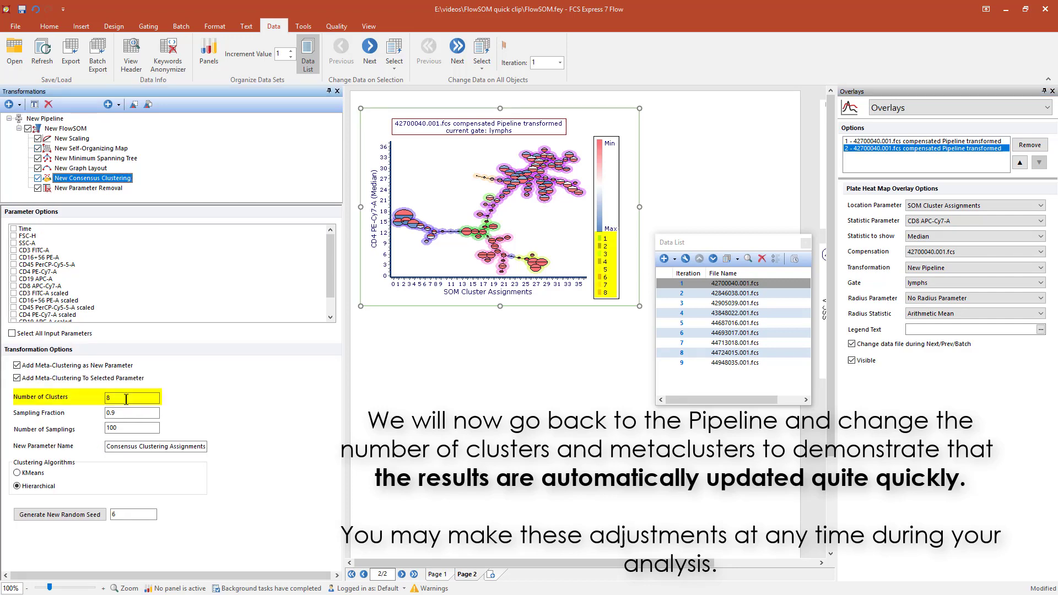